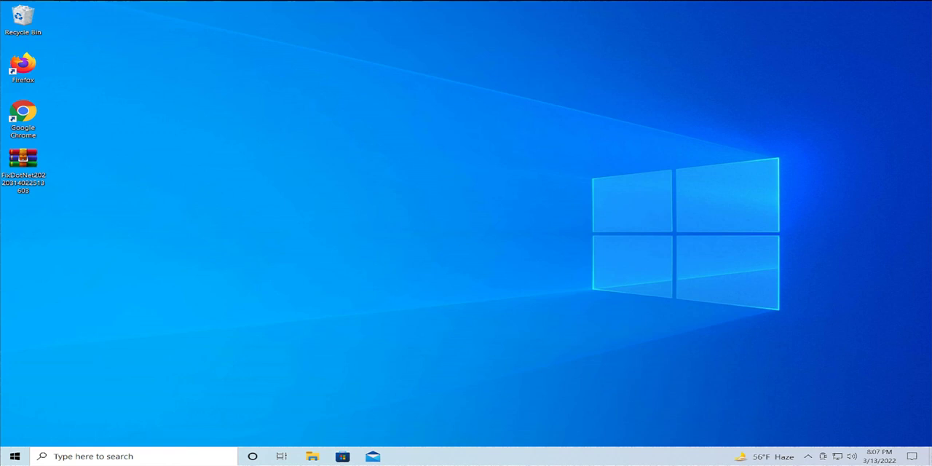
pyautogui.moveTo(369, 255)
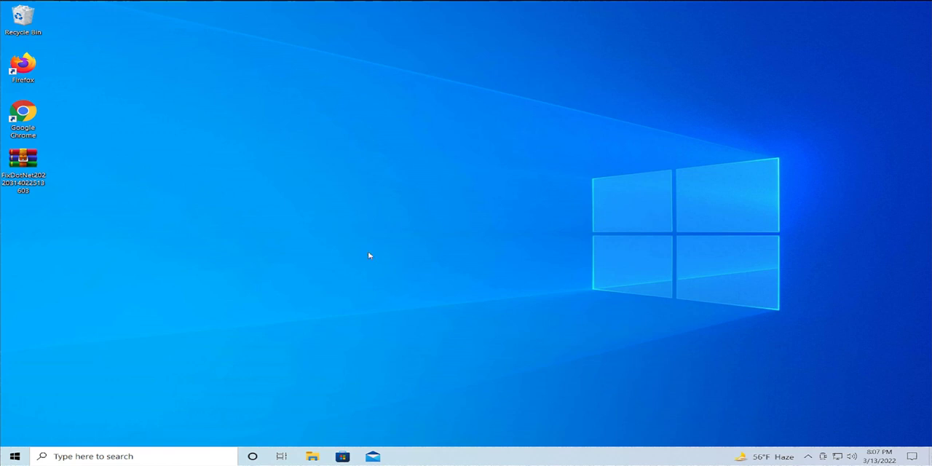
# Remove the WinRAR archive icon from the desktop and select the Google Chrome shortcut
pyautogui.click(23, 159)
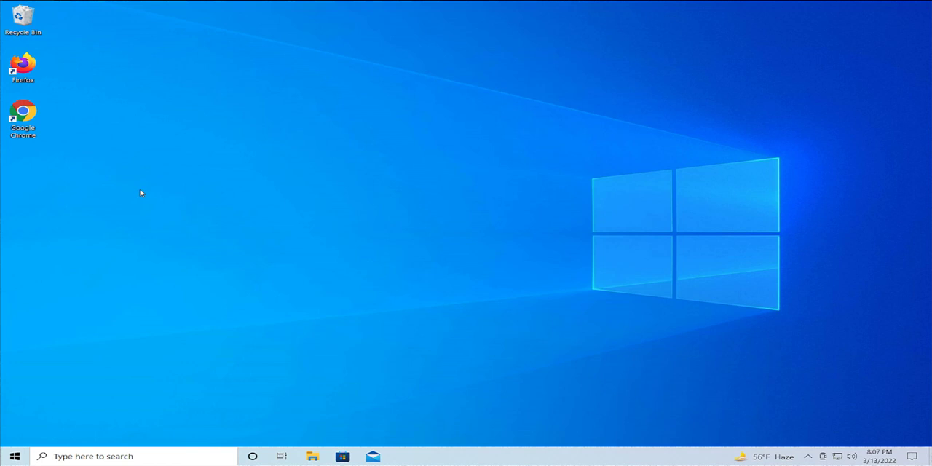
pyautogui.moveTo(93, 173)
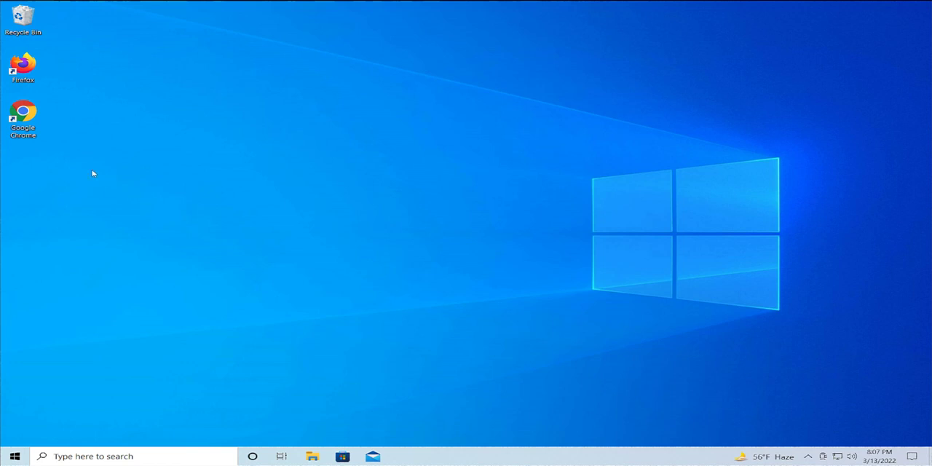
pyautogui.click(14, 458)
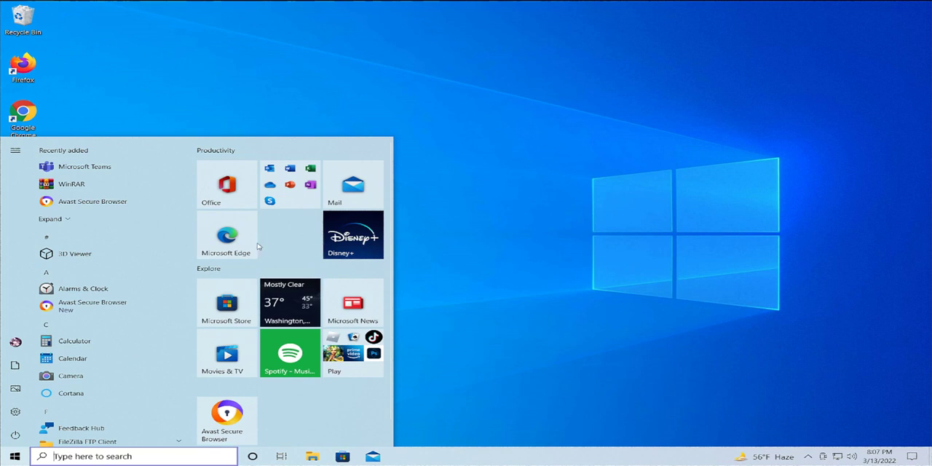
pyautogui.click(14, 456)
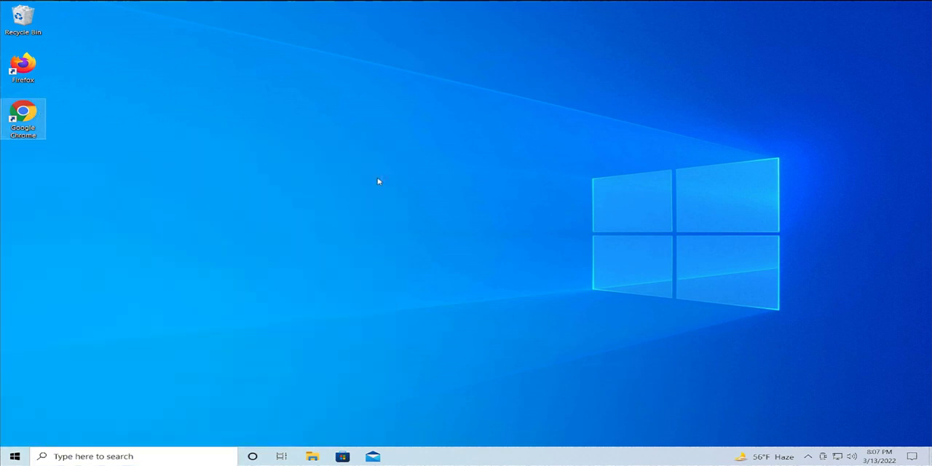
# Download the .NET Framework Repair Tool from docs.microsoft.com/en-us/dotnet/framework/install/repair and show it in Downloads
pyautogui.doubleClick(23, 120)
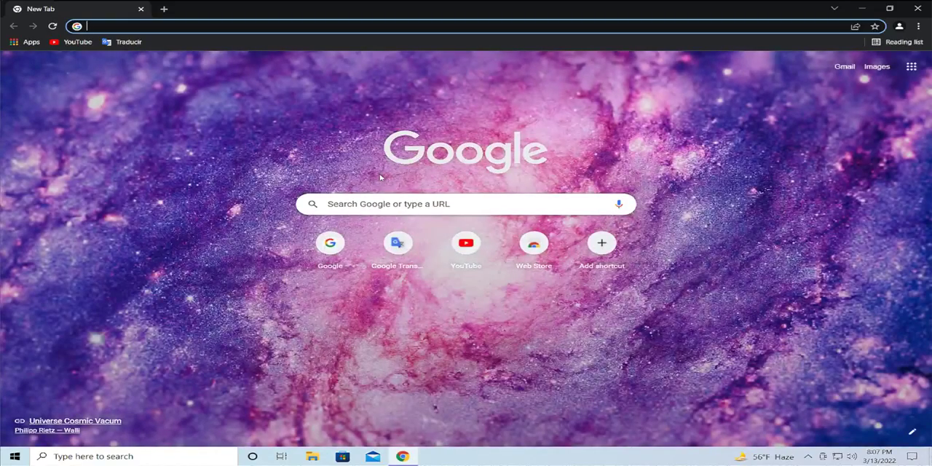
pyautogui.write('https://docs.microsoft.com/en-us/dotnet/framework/install/repair')
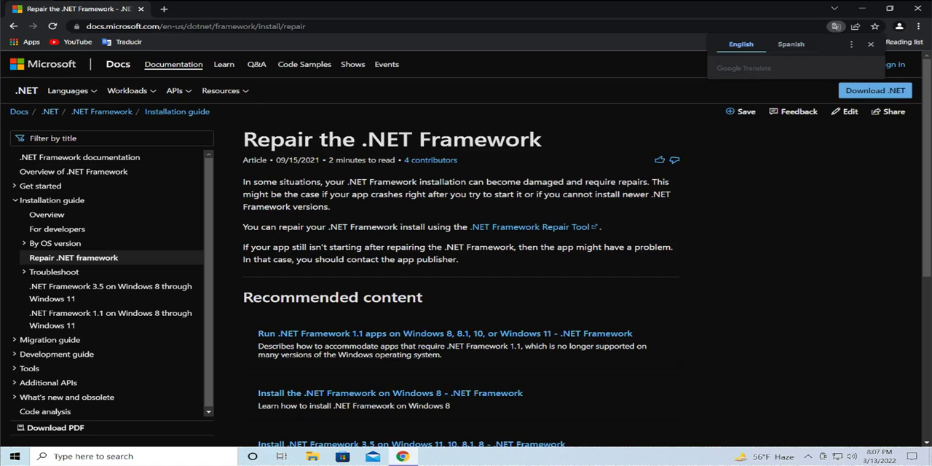
pyautogui.moveTo(411, 192)
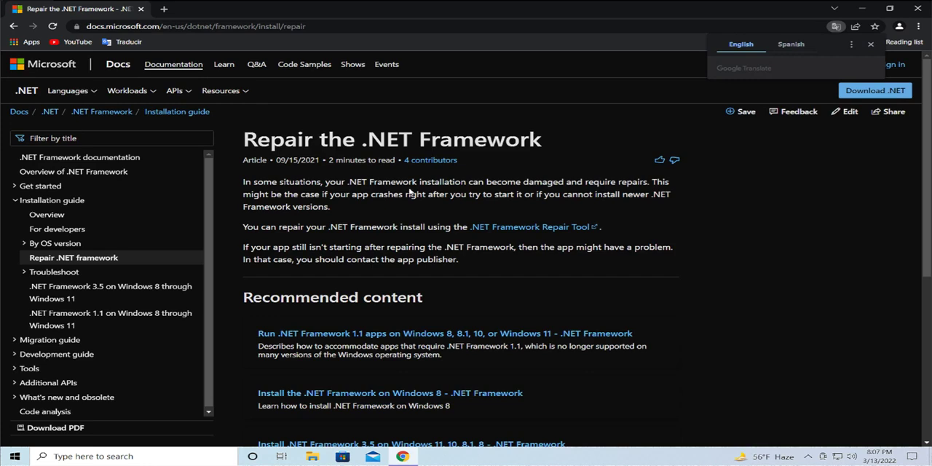
pyautogui.moveTo(411, 195)
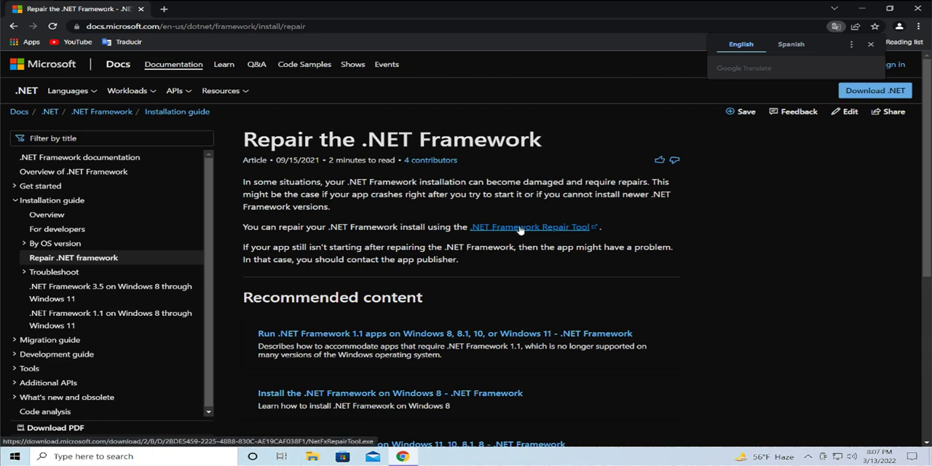
pyautogui.click(532, 227)
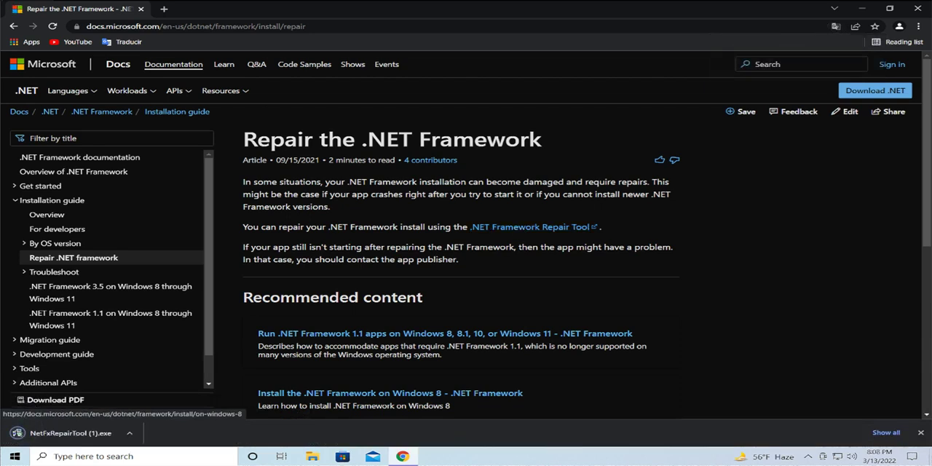
pyautogui.moveTo(329, 405)
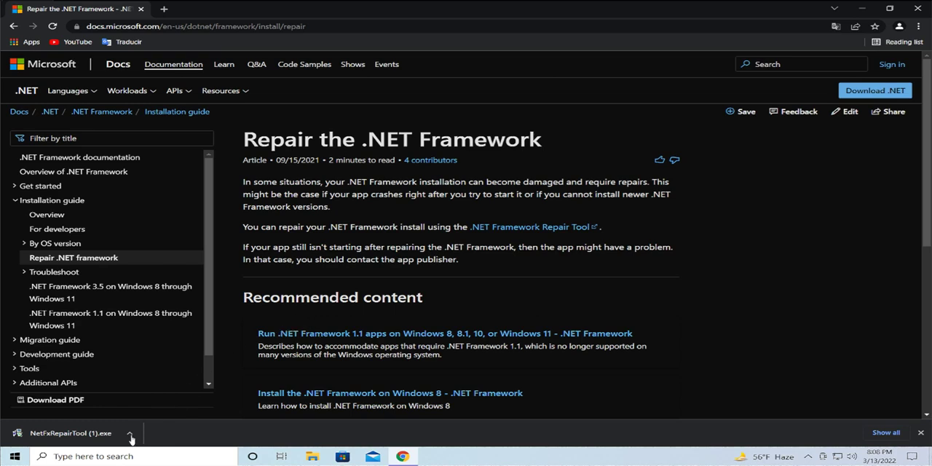
pyautogui.click(130, 433)
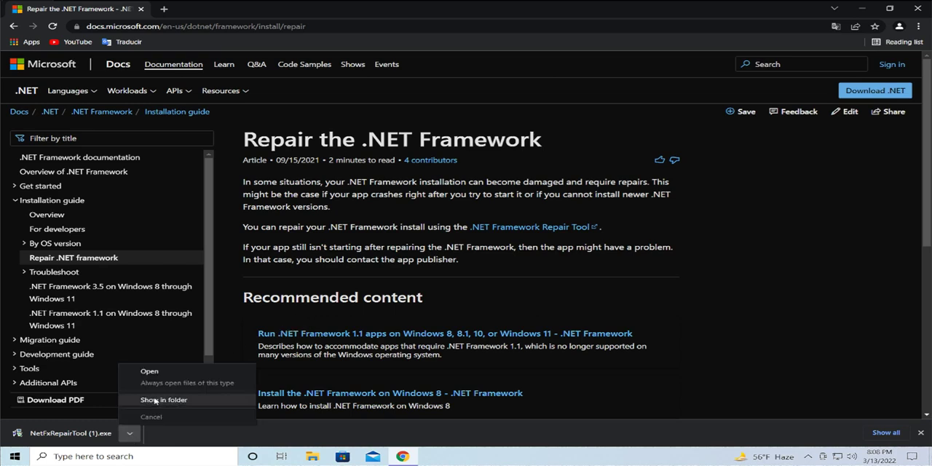
pyautogui.click(163, 399)
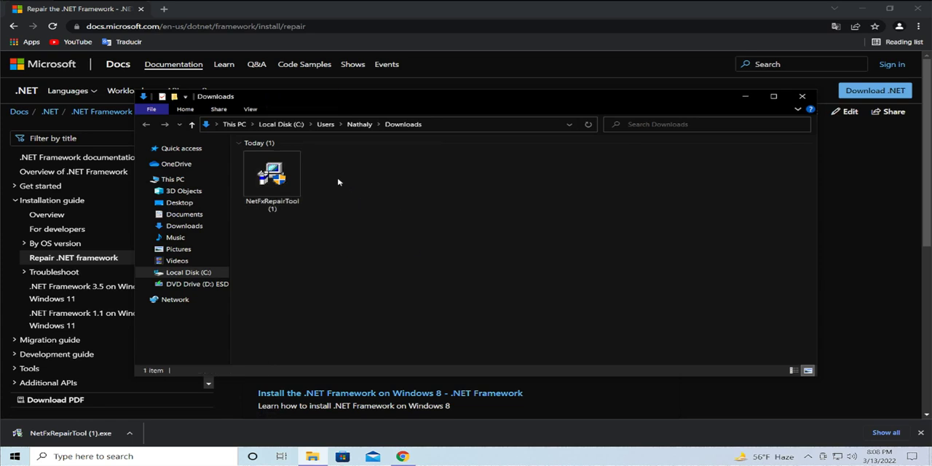
# Run NetFxRepairTool as administrator from Downloads and allow it in User Account Control
pyautogui.rightClick(271, 178)
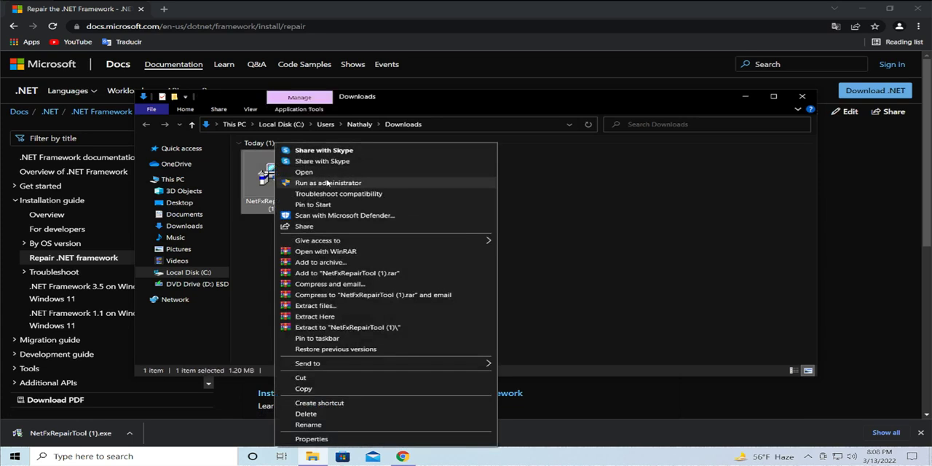
pyautogui.click(328, 184)
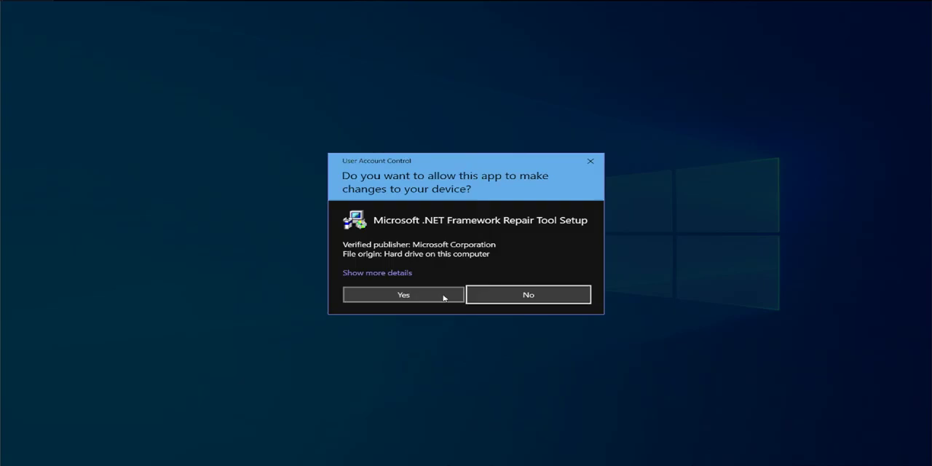
pyautogui.click(404, 294)
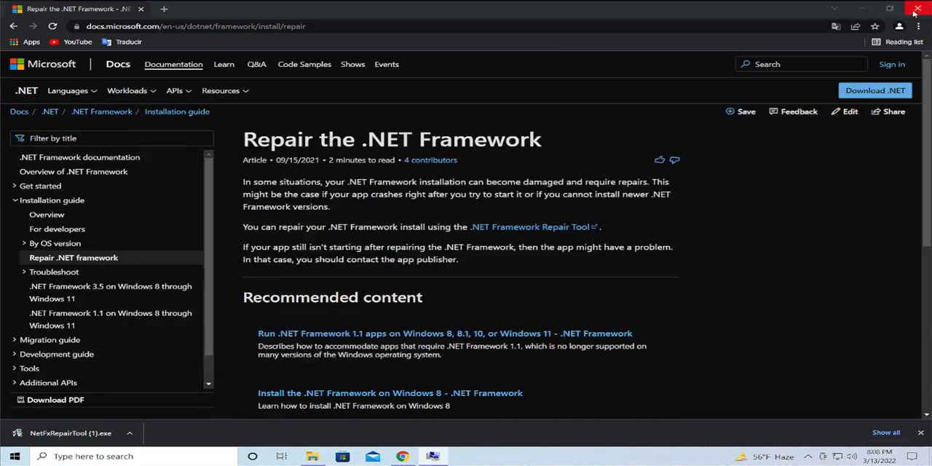
# Accept the repair tool license, apply the recommended changes, and finish the wizard
pyautogui.click(918, 9)
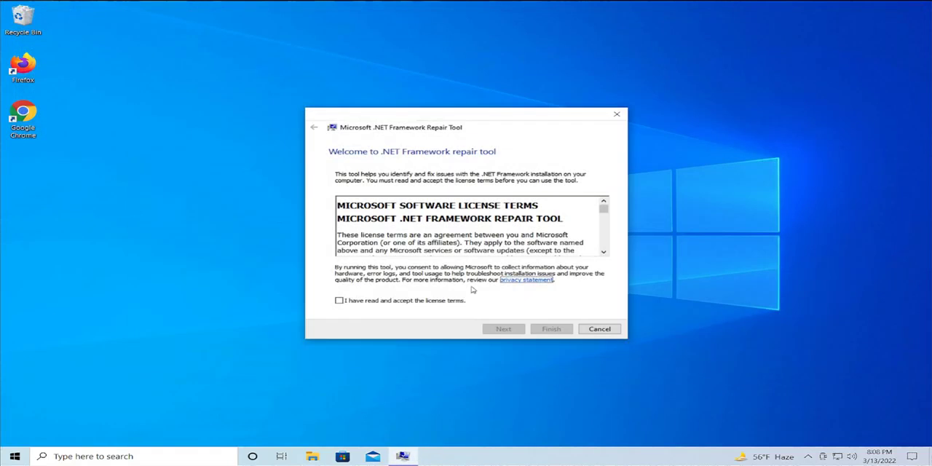
pyautogui.moveTo(437, 301)
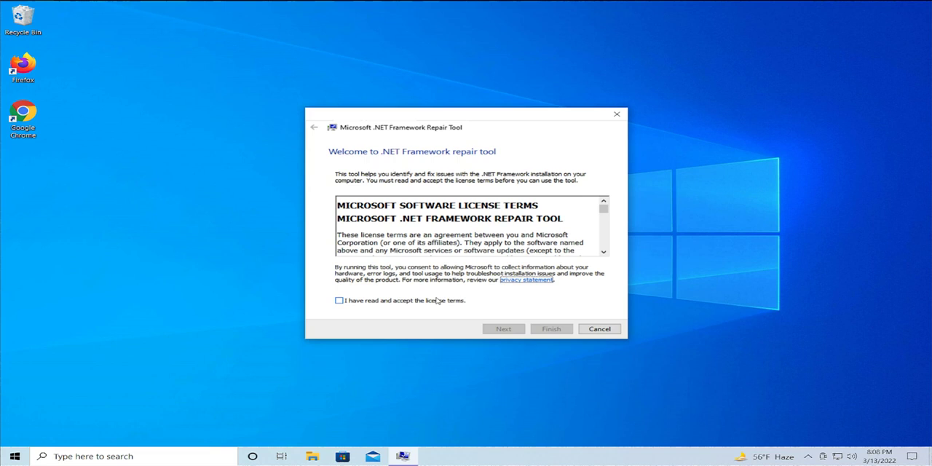
pyautogui.moveTo(437, 305)
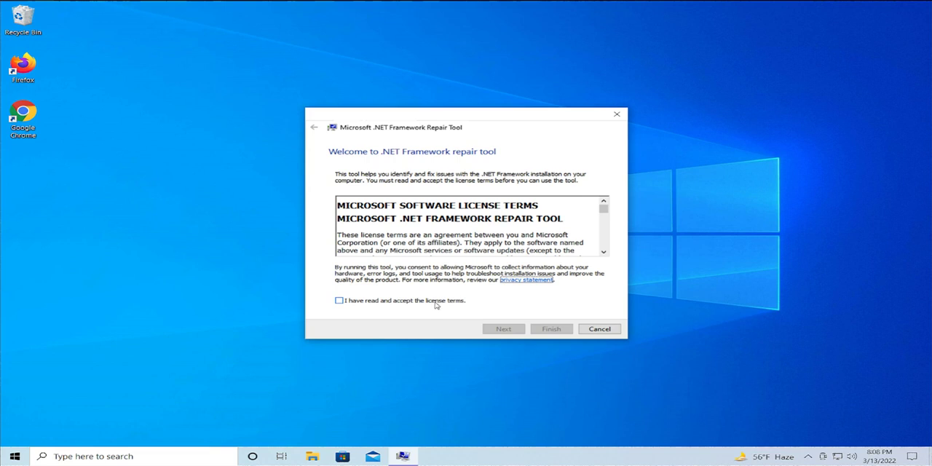
pyautogui.click(338, 300)
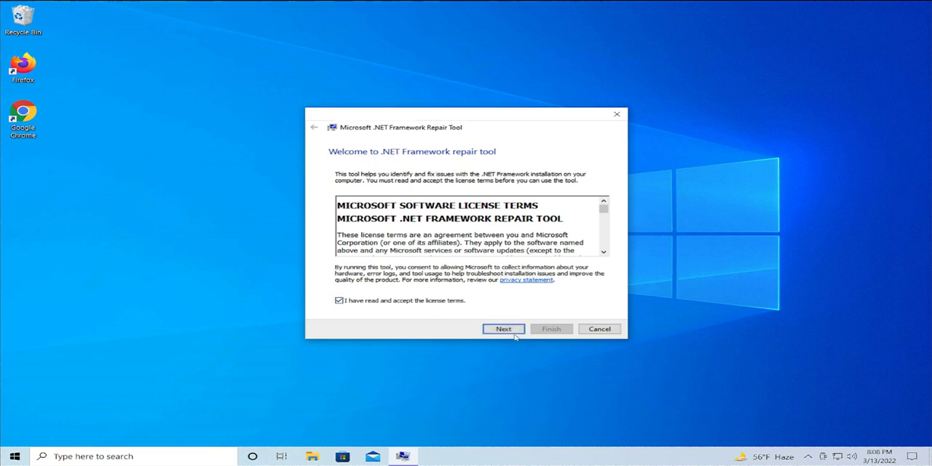
pyautogui.click(504, 329)
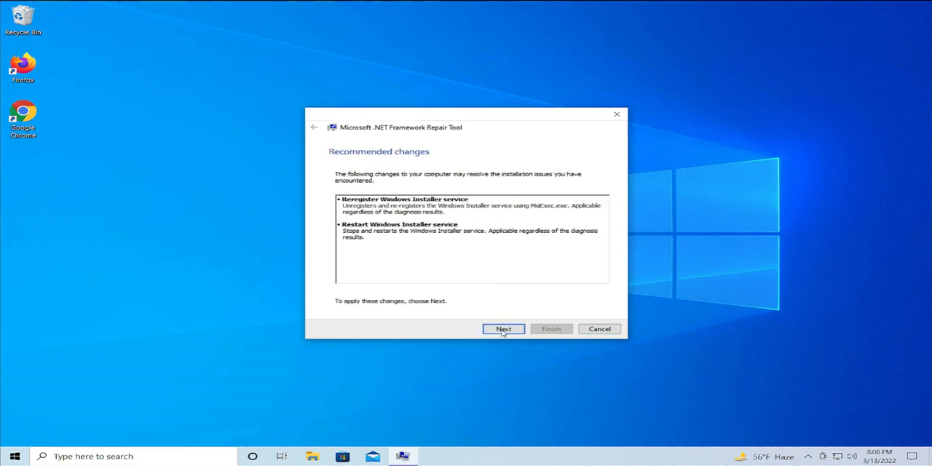
pyautogui.click(504, 329)
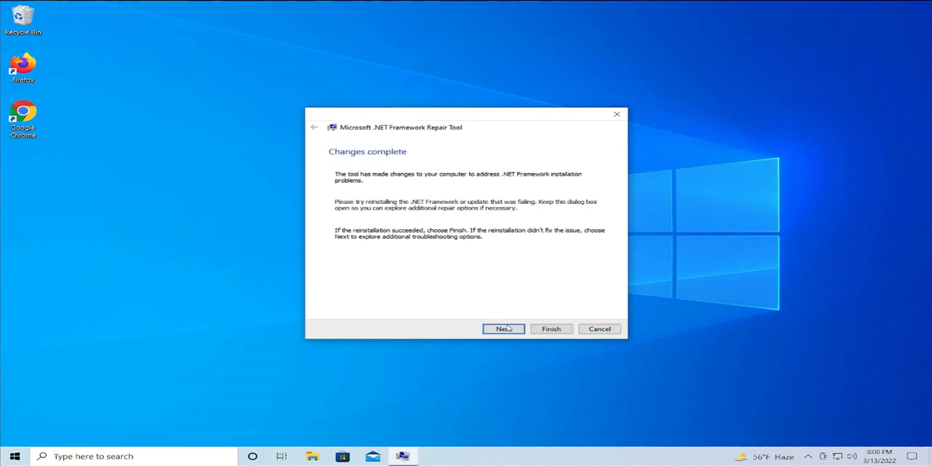
pyautogui.click(504, 330)
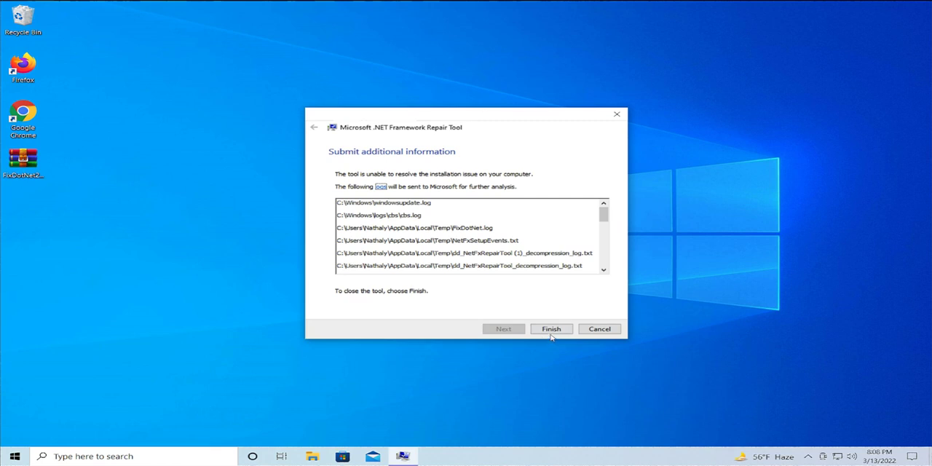
pyautogui.click(550, 329)
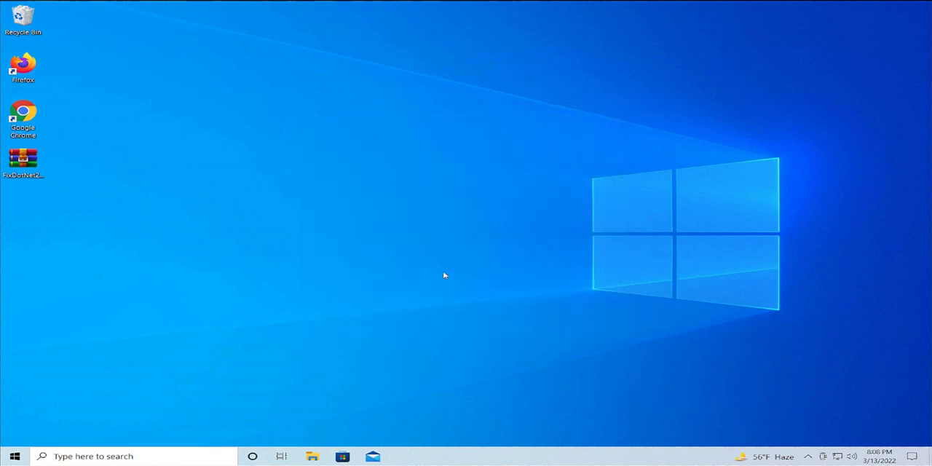
pyautogui.moveTo(169, 300)
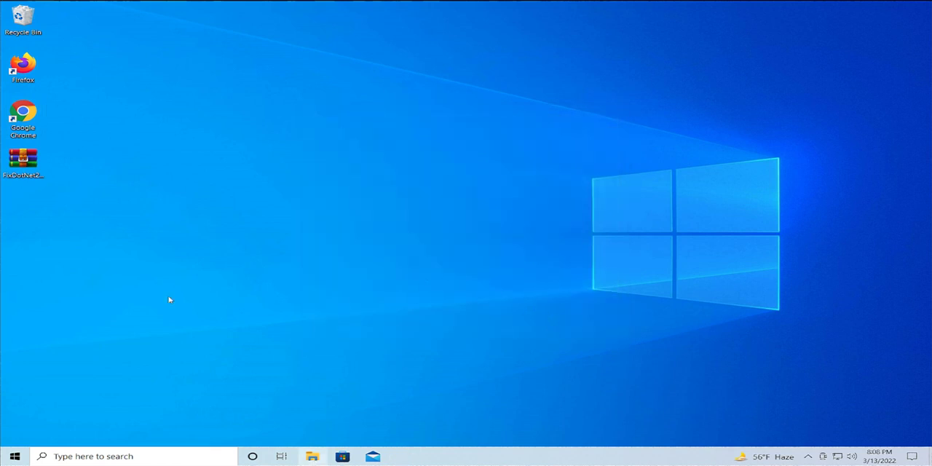
# Search Google for the DirectX download and open the End-User Runtime Web Installer result
pyautogui.doubleClick(24, 117)
pyautogui.write('direct x runtime')
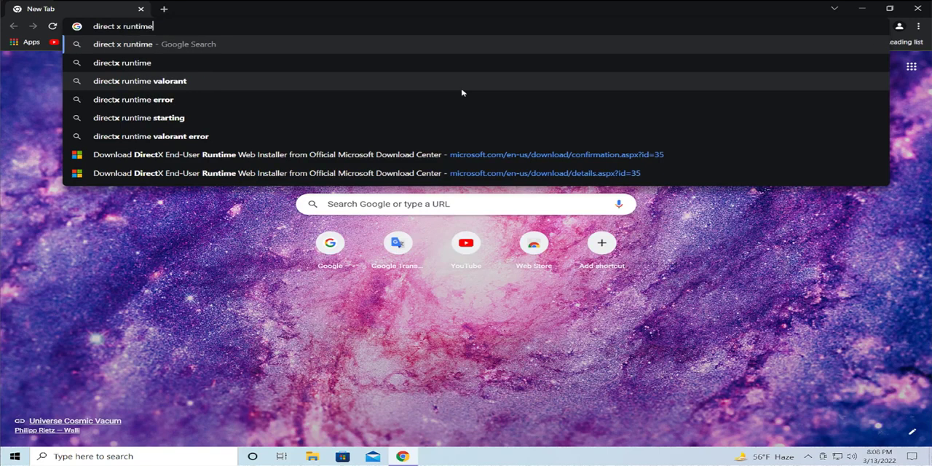
pyautogui.write('download')
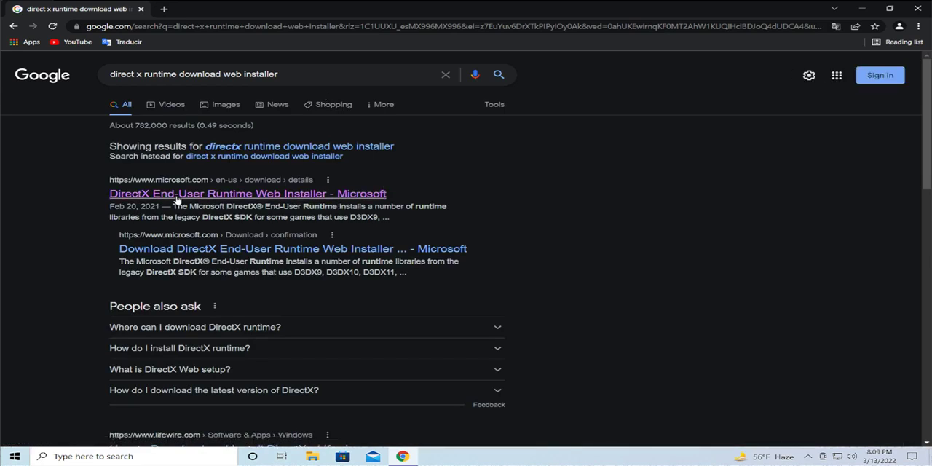
pyautogui.moveTo(204, 204)
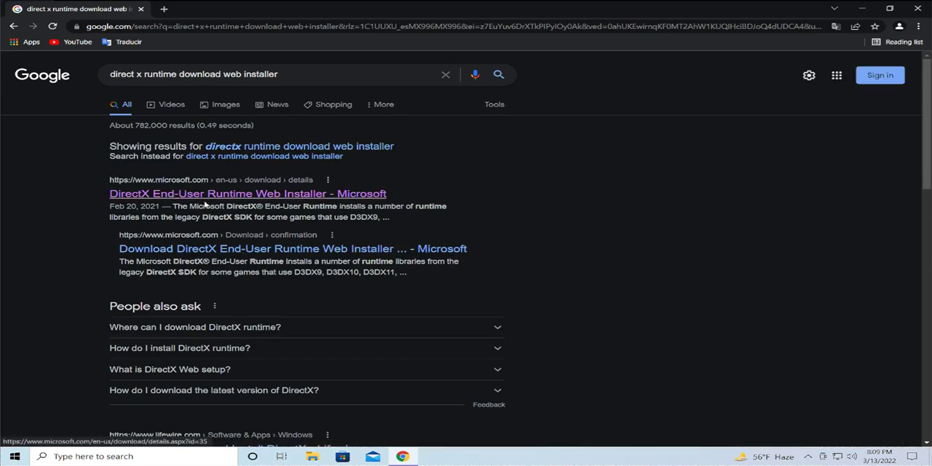
pyautogui.click(247, 194)
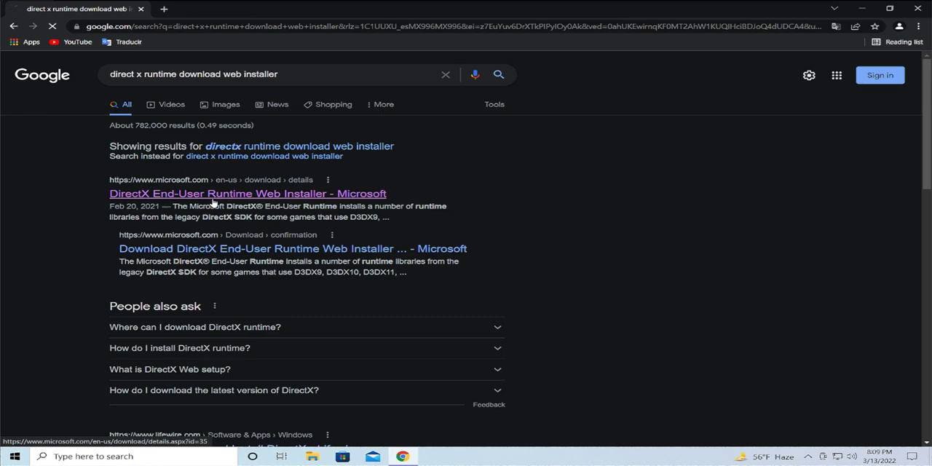
pyautogui.click(248, 194)
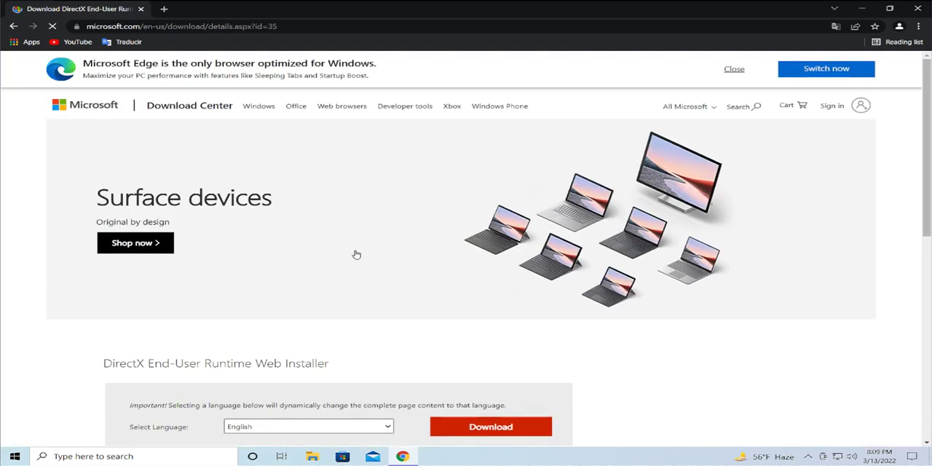
# Download dxwebsetup from the Microsoft Download Center and show it in the Downloads folder
pyautogui.scroll(-3)
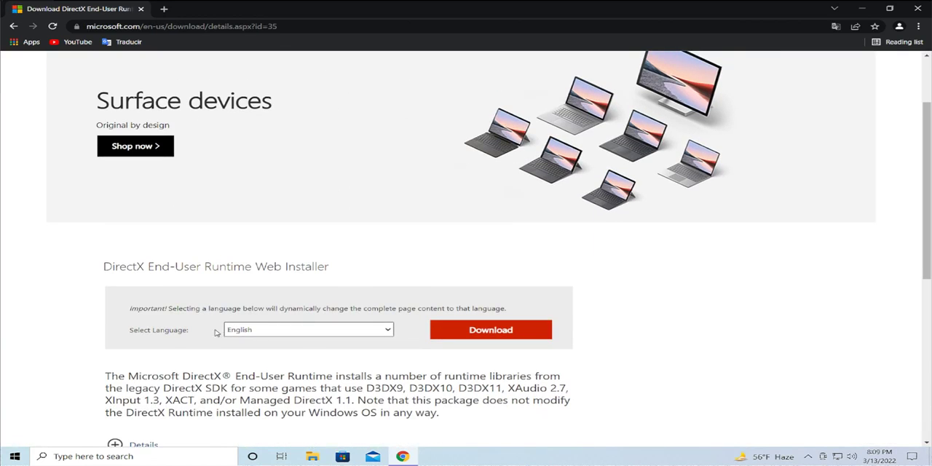
pyautogui.moveTo(247, 341)
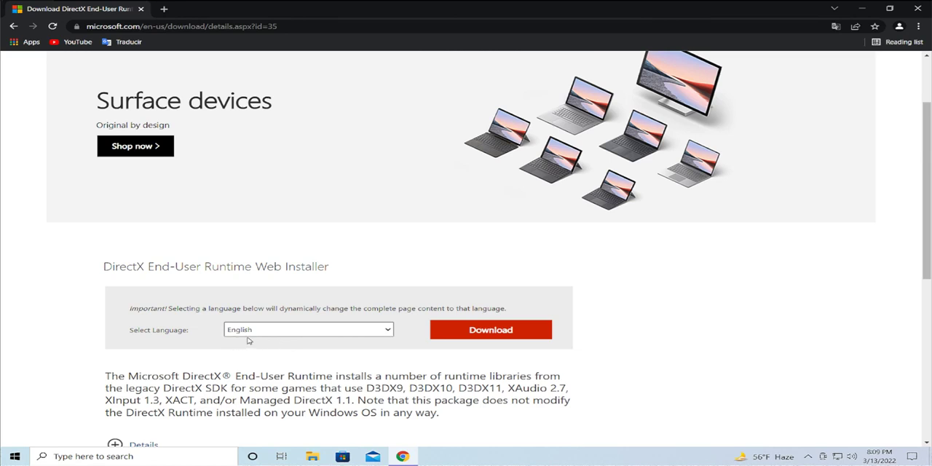
pyautogui.click(490, 330)
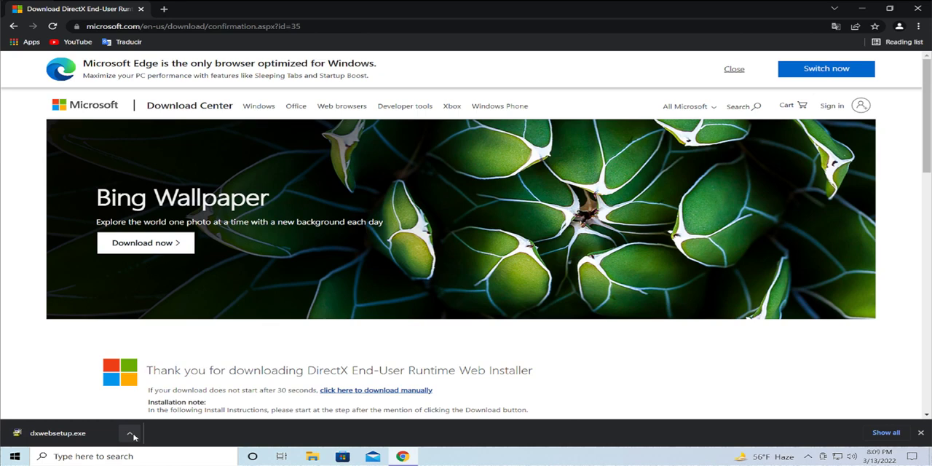
pyautogui.click(130, 434)
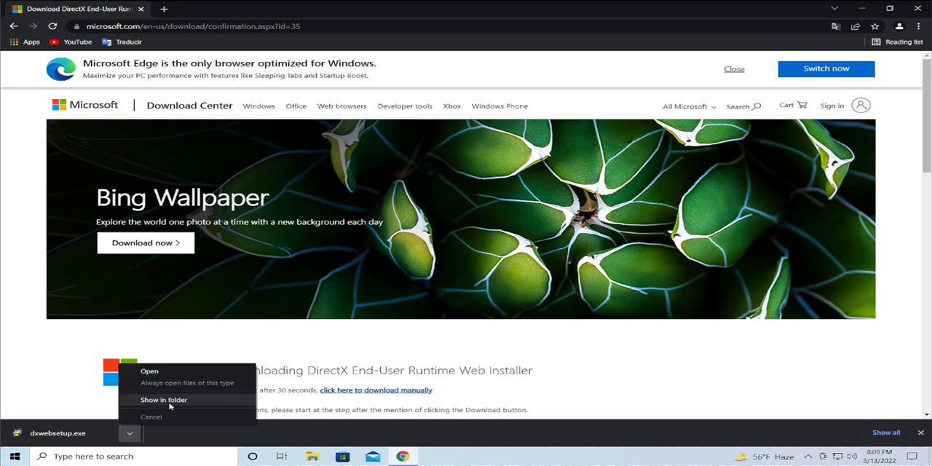
pyautogui.click(164, 399)
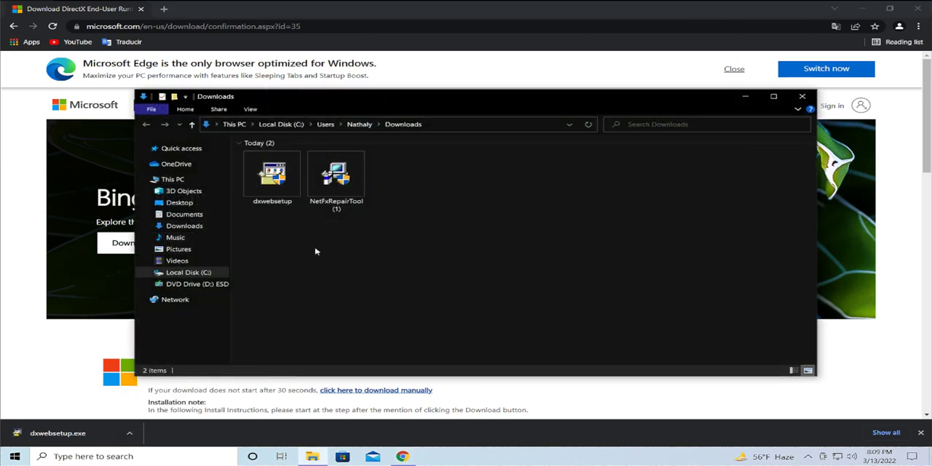
# Launch the dxwebsetup installer from Downloads so the DirectX setup wizard appears
pyautogui.click(271, 175)
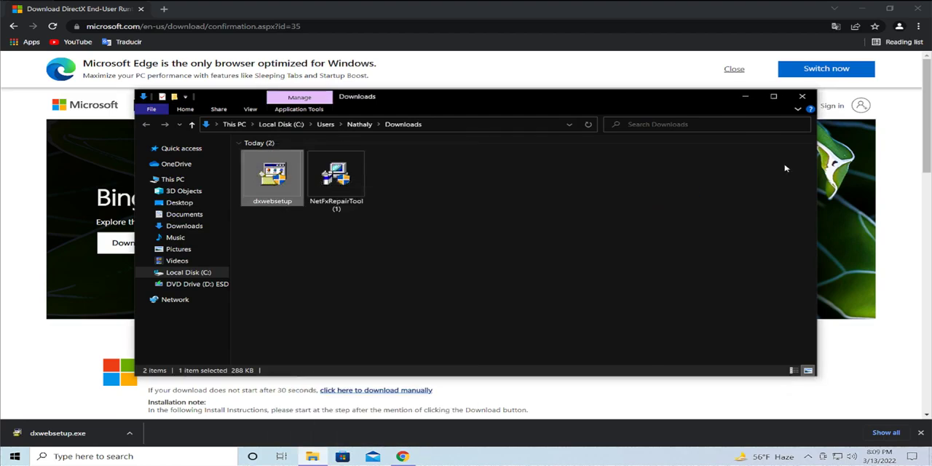
pyautogui.doubleClick(271, 174)
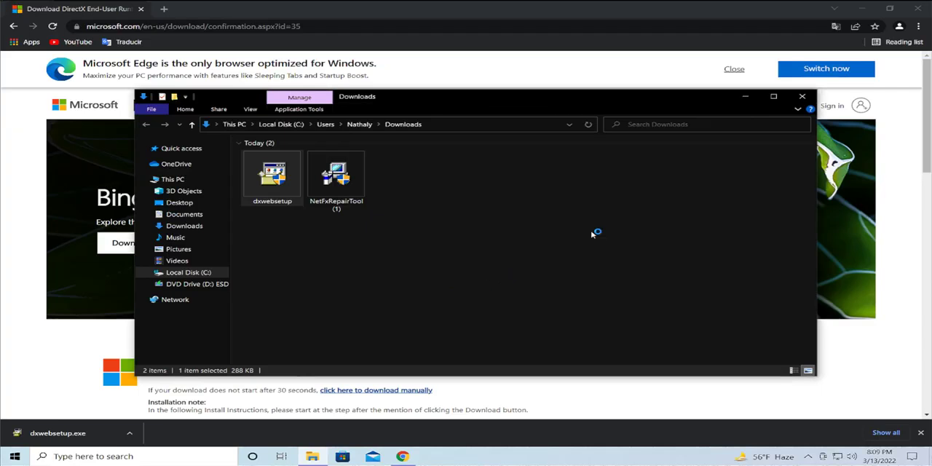
pyautogui.doubleClick(271, 175)
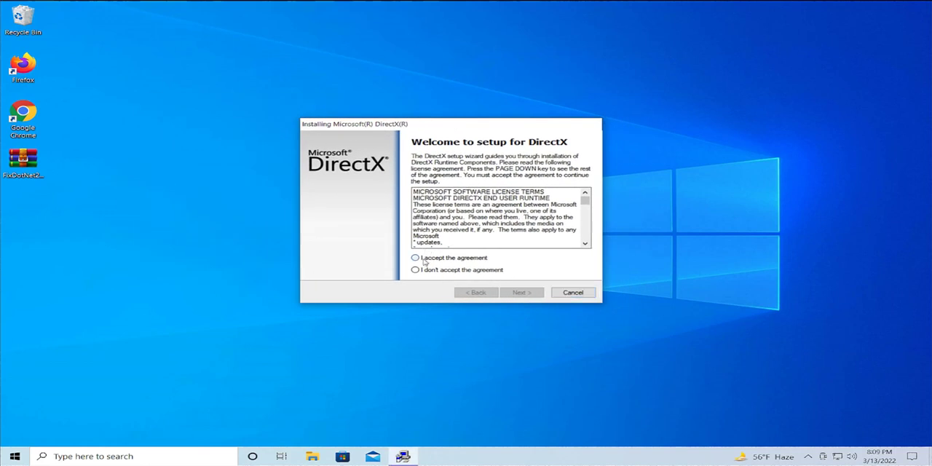
# Accept the DirectX agreement, untick the Bing Bar offer, and start installing the runtime components
pyautogui.click(415, 258)
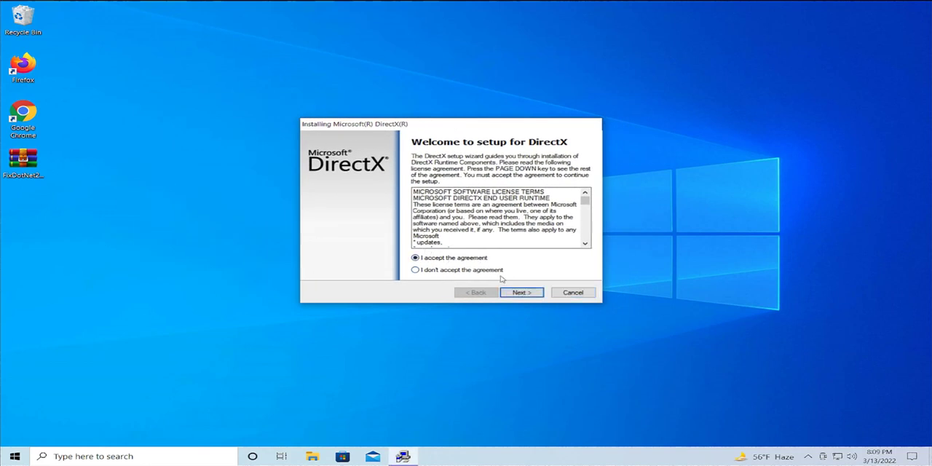
pyautogui.click(522, 291)
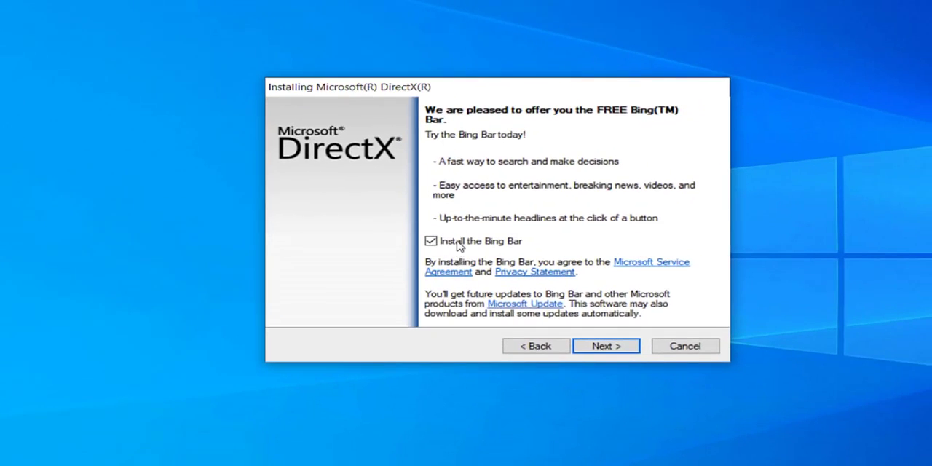
pyautogui.click(431, 242)
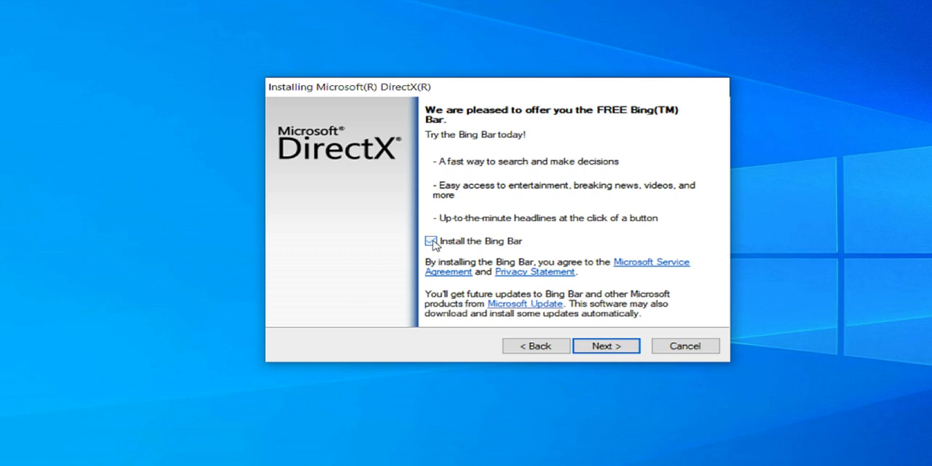
pyautogui.click(431, 242)
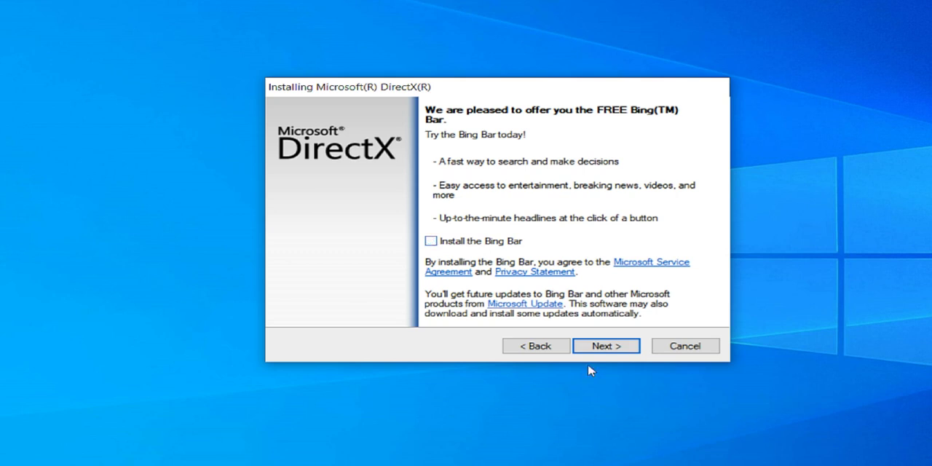
pyautogui.click(606, 346)
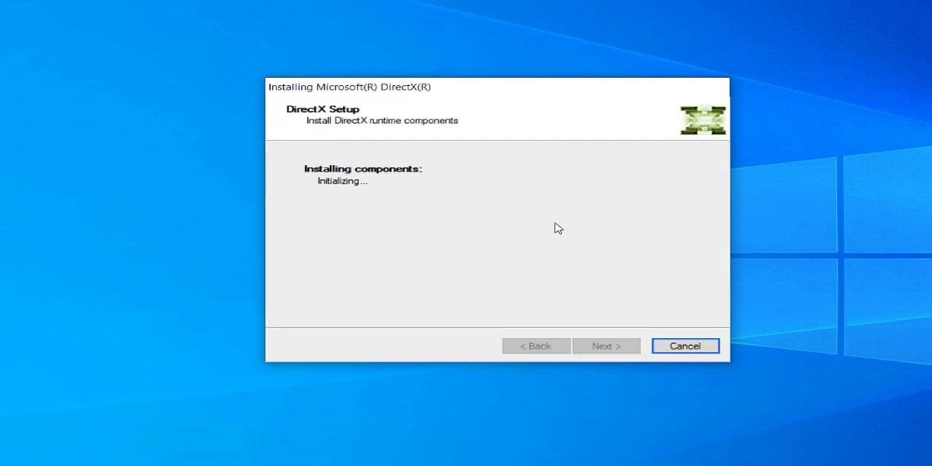
pyautogui.moveTo(554, 265)
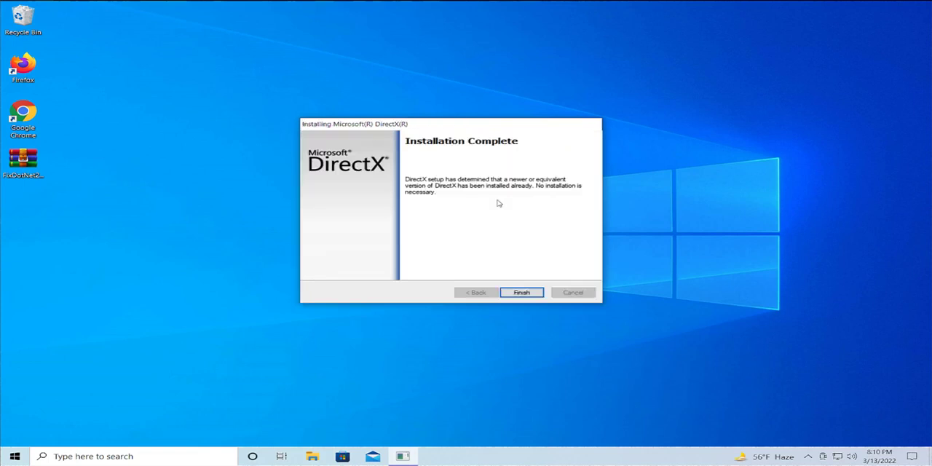
pyautogui.moveTo(510, 230)
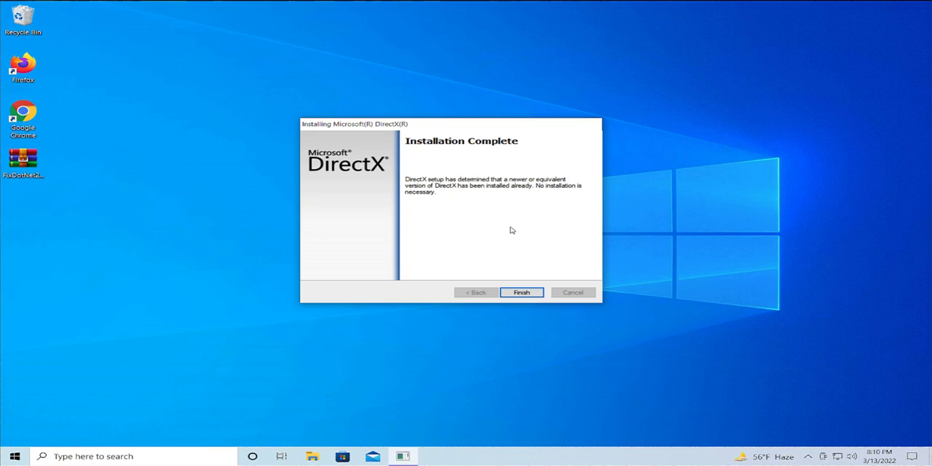
pyautogui.moveTo(507, 245)
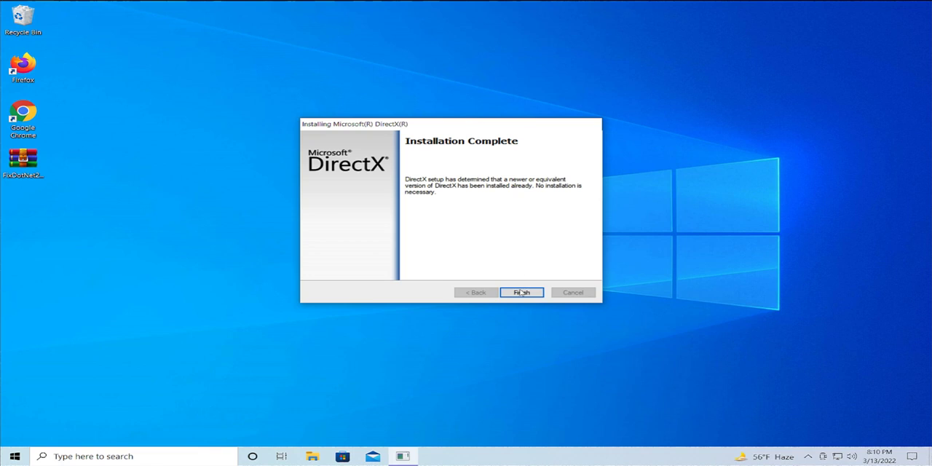
# Finish the completed DirectX Setup, returning to the desktop
pyautogui.click(521, 292)
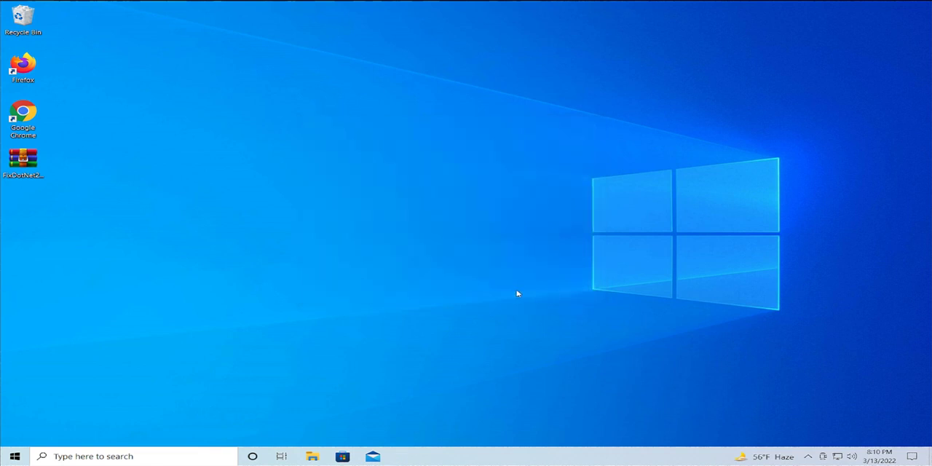
pyautogui.moveTo(498, 265)
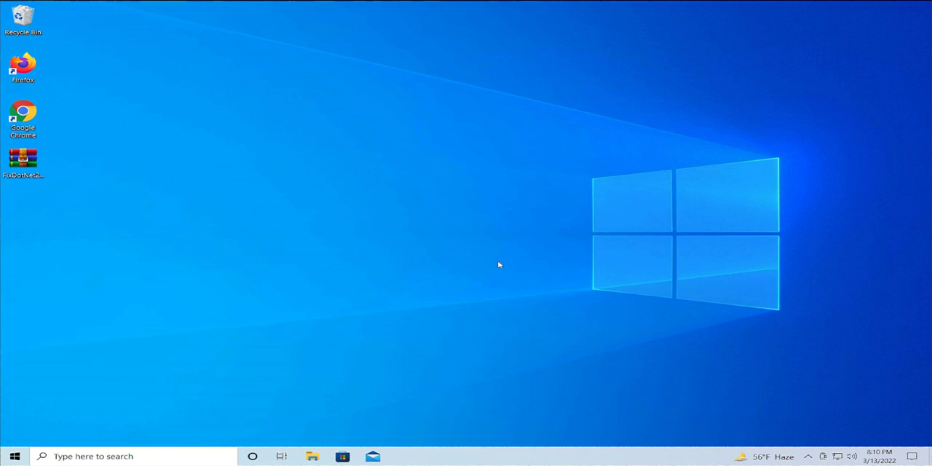
# Restart the PC from the Start menu power options
pyautogui.click(15, 458)
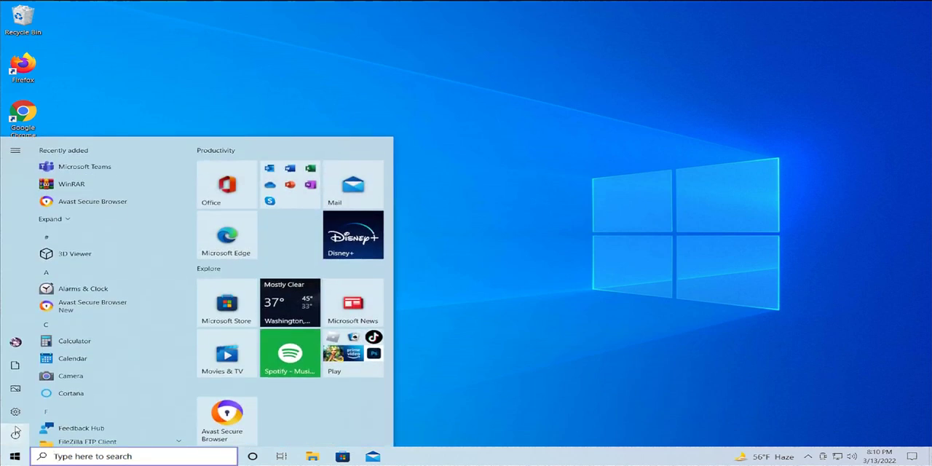
pyautogui.moveTo(14, 434)
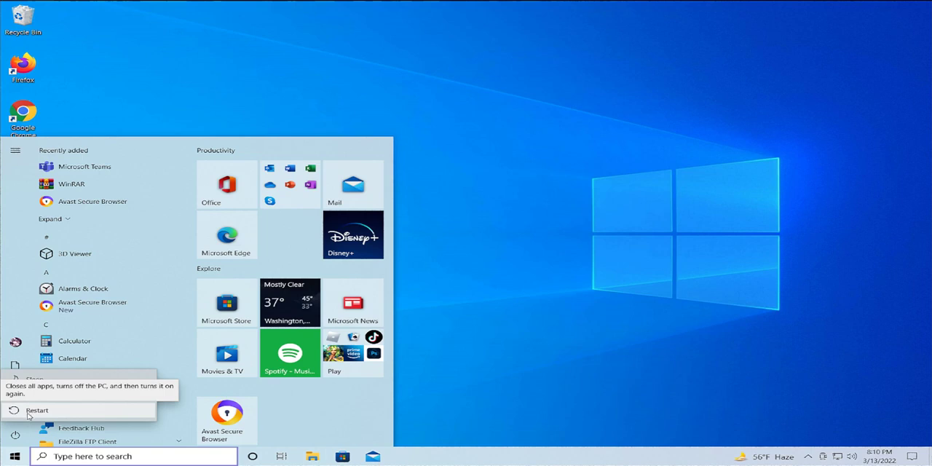
pyautogui.click(38, 410)
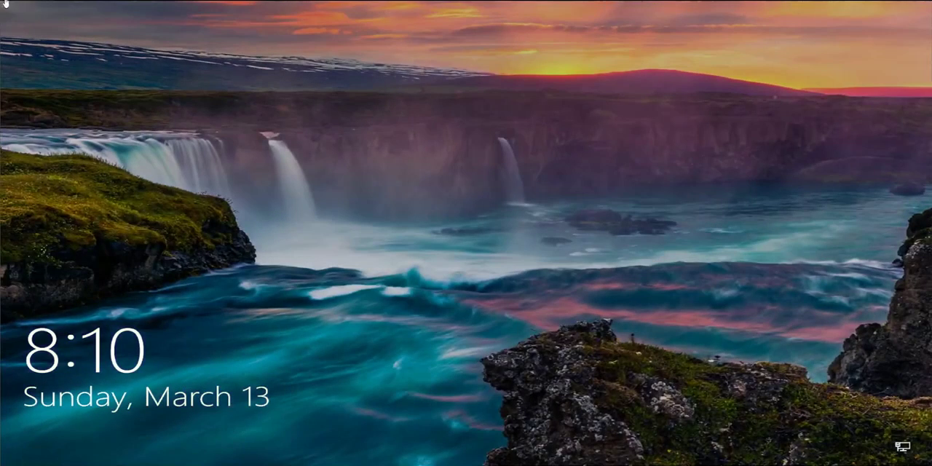
# Dismiss the lock screen and sign back in to the desktop with its shortcut icons
pyautogui.click(466, 233)
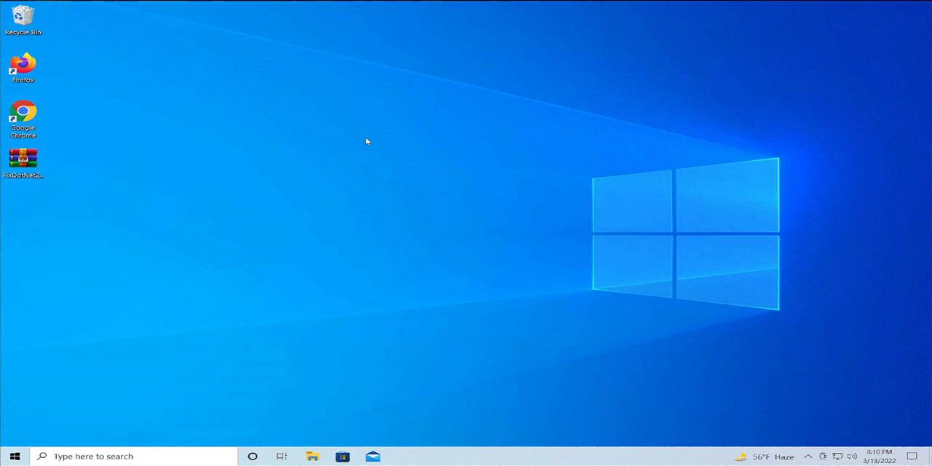
pyautogui.moveTo(428, 143)
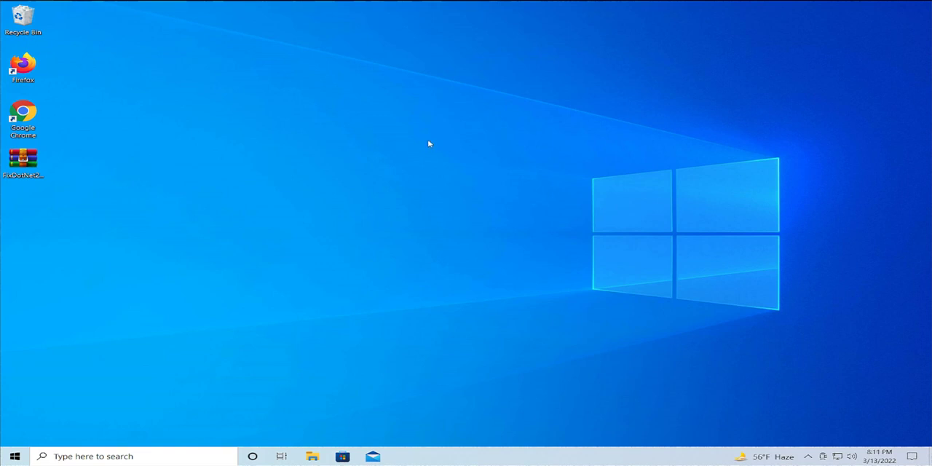